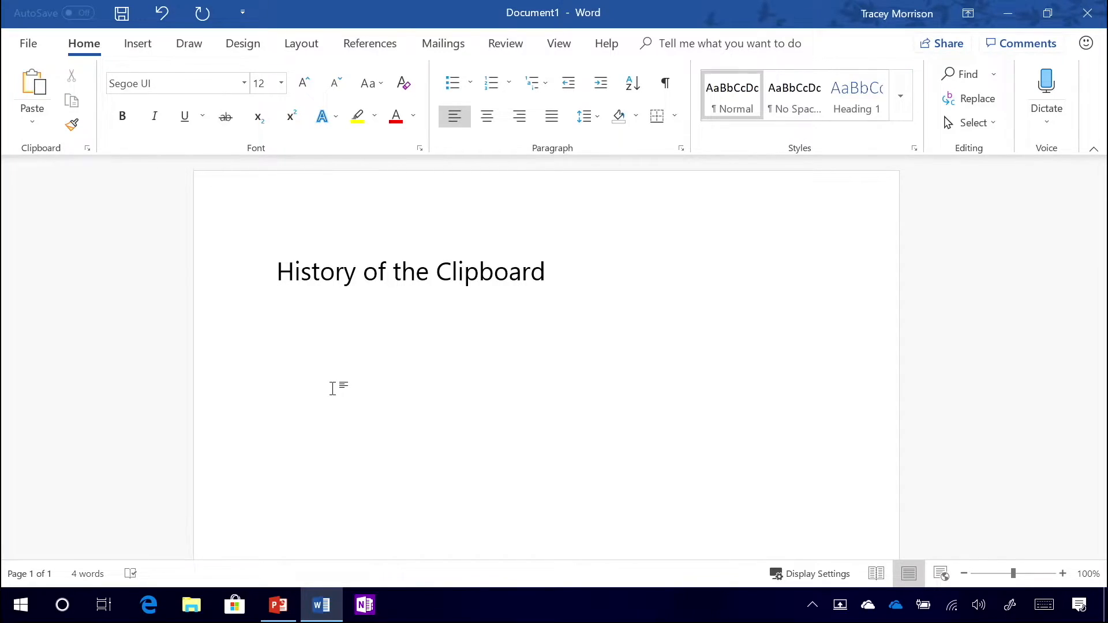
Paste the clipboard photo and the Wikipedia definition paragraph below the title from clipboard history
{"action": "left_click", "coordinate": [277, 354]}
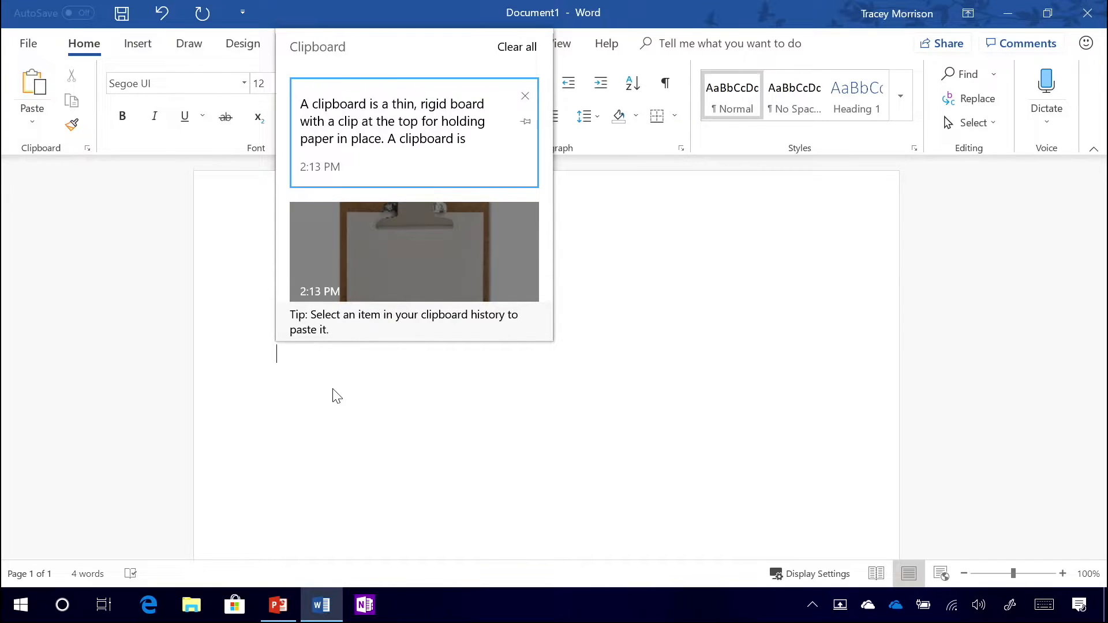
{"action": "mouse_move", "coordinate": [472, 265]}
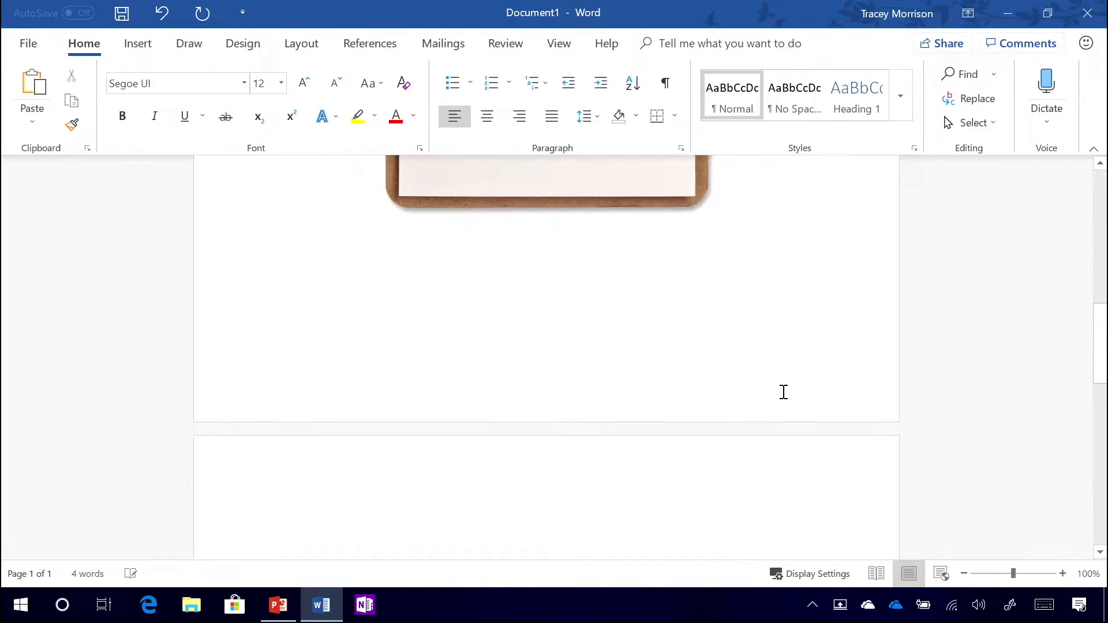
{"action": "key", "text": "Win+v"}
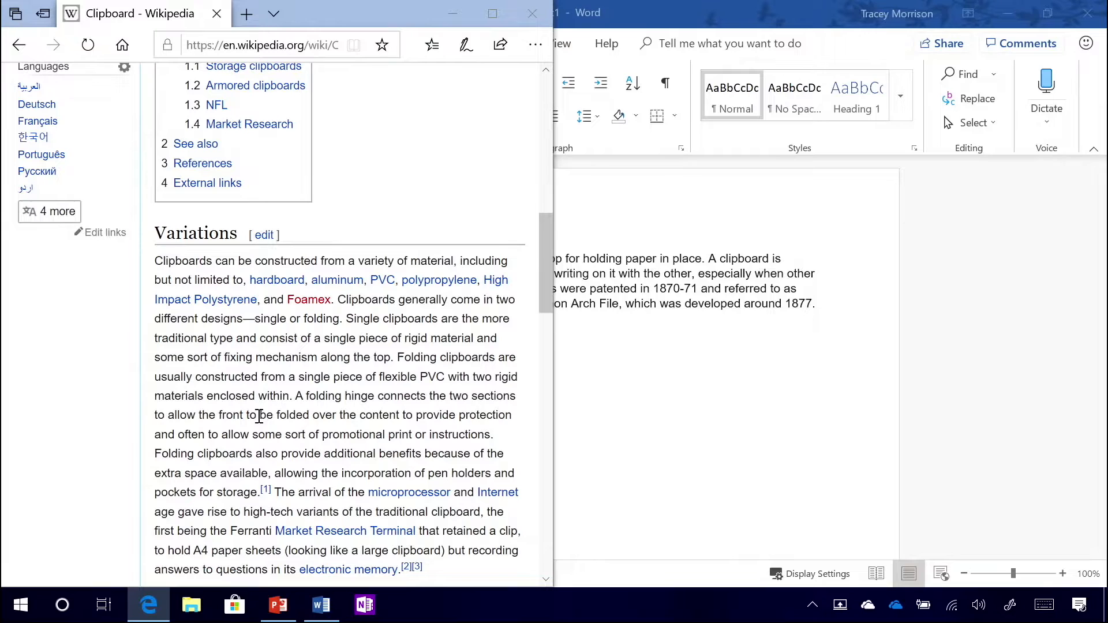
Select and copy the Storage clipboards paragraph in Edge, then return to Word
{"action": "scroll", "scroll_direction": "down", "scroll_amount": 3}
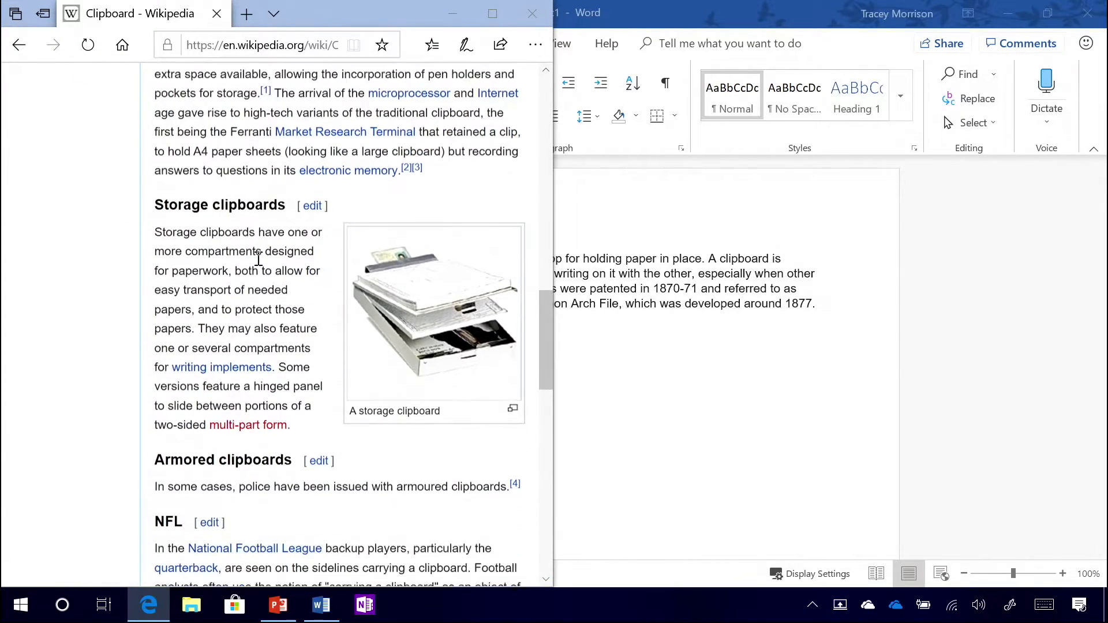
{"action": "scroll", "scroll_direction": "down", "scroll_amount": 3}
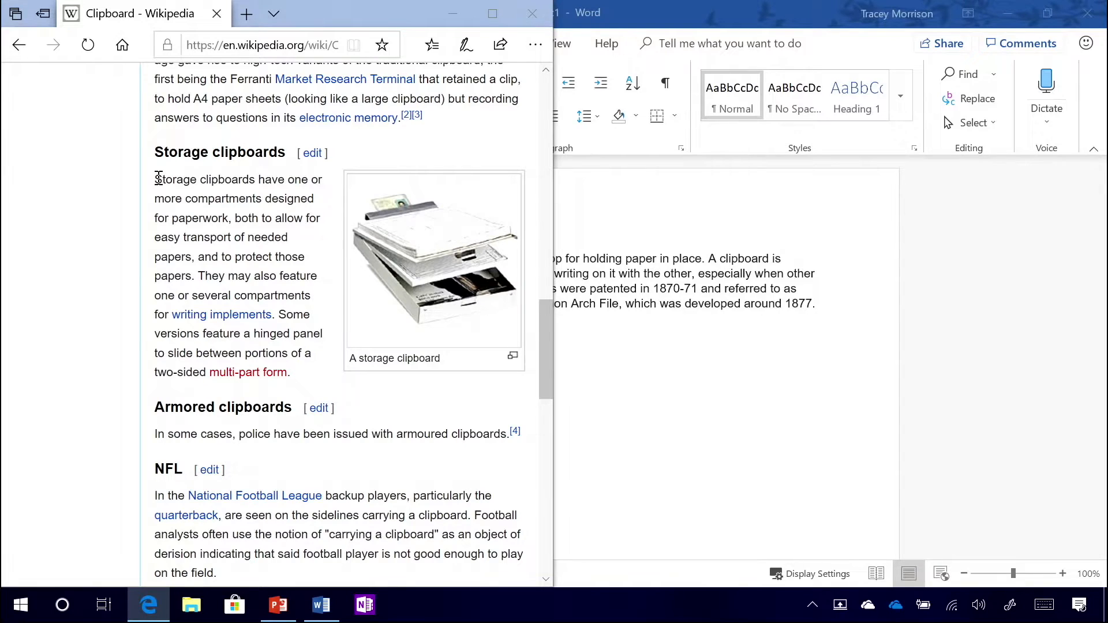
{"action": "left_click_drag", "start_coordinate": [155, 178], "coordinate": [194, 218]}
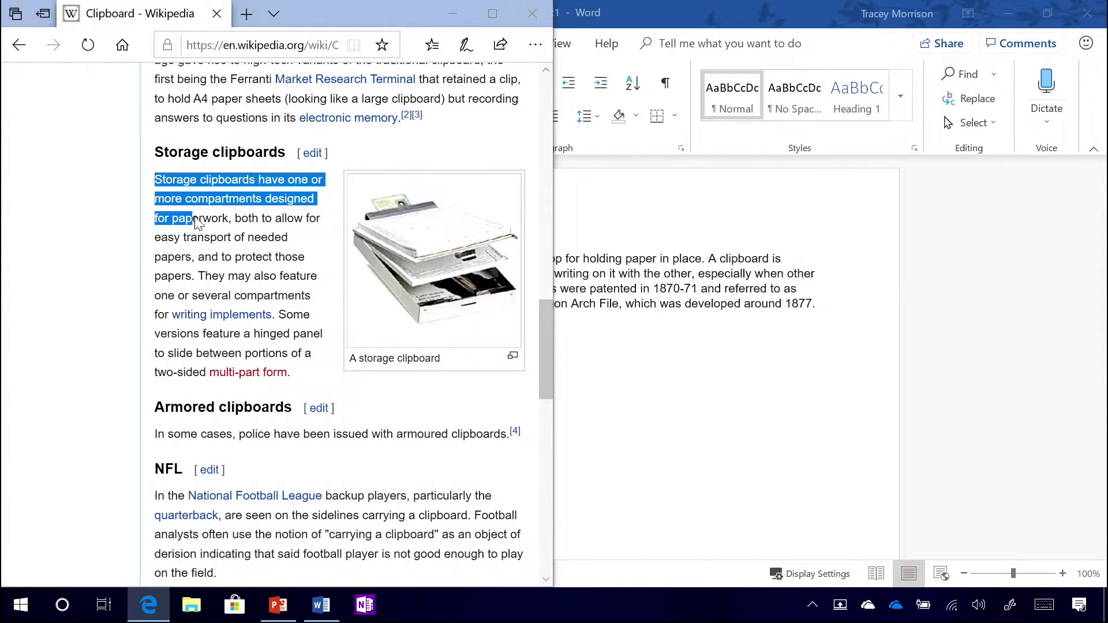
{"action": "left_click_drag", "start_coordinate": [191, 218], "coordinate": [292, 372]}
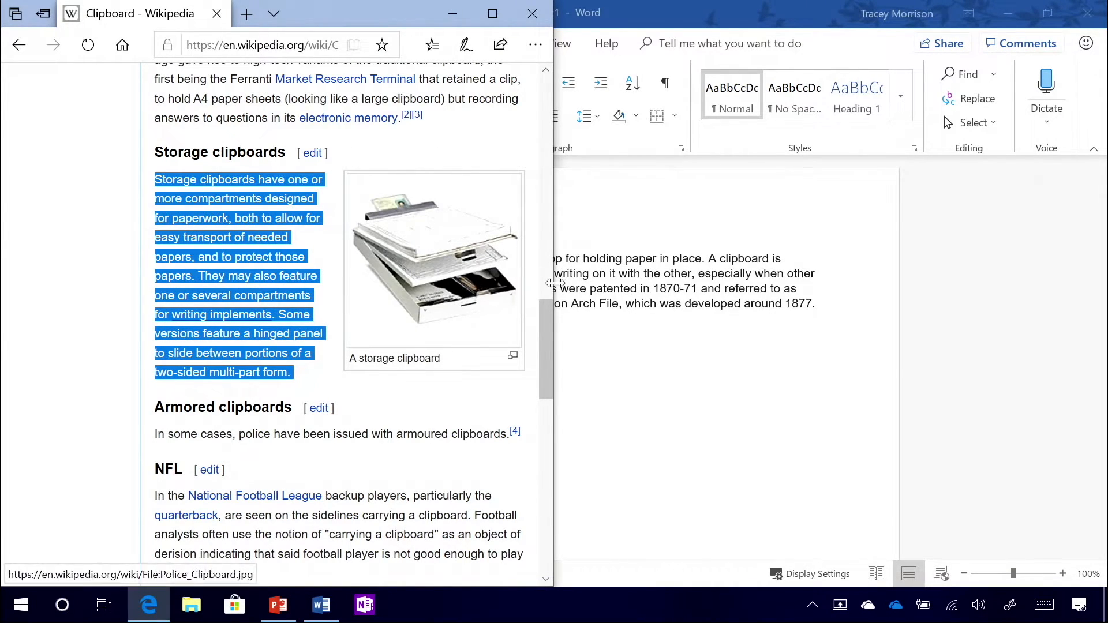
{"action": "left_click", "coordinate": [320, 605]}
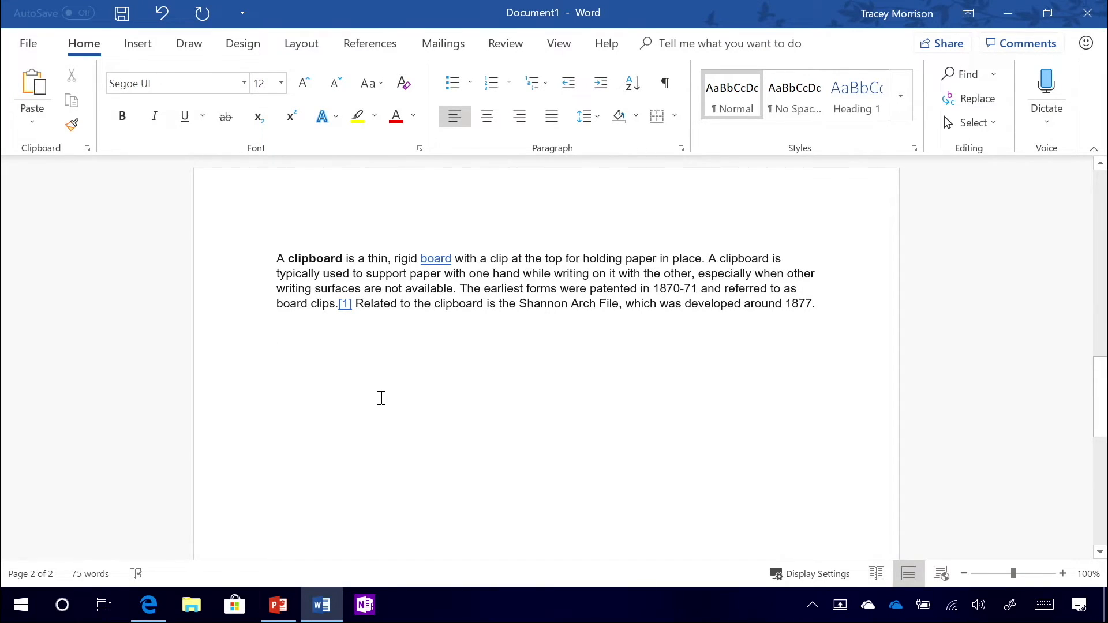
Place the insertion point below the intro paragraph ready to paste the Storage clipboards text
{"action": "left_click", "coordinate": [277, 353]}
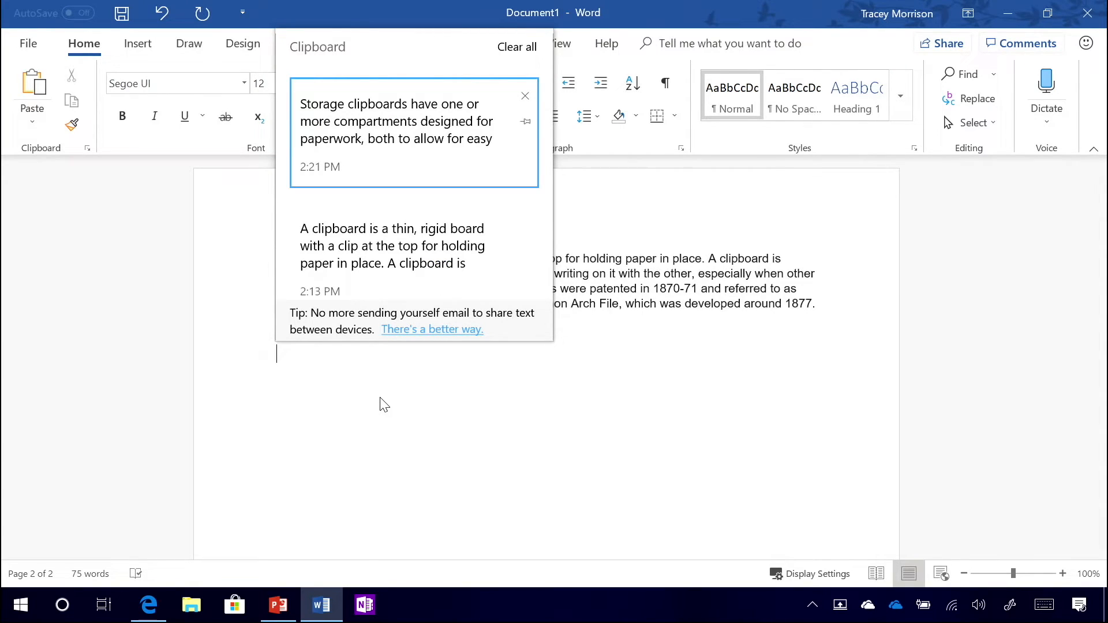
{"action": "mouse_move", "coordinate": [343, 138]}
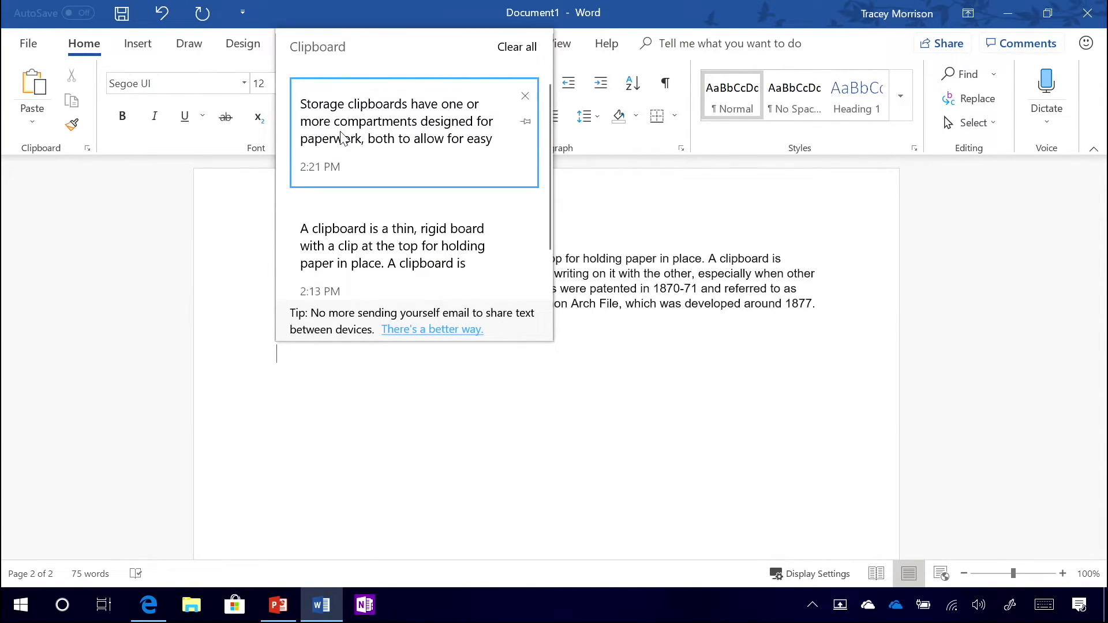